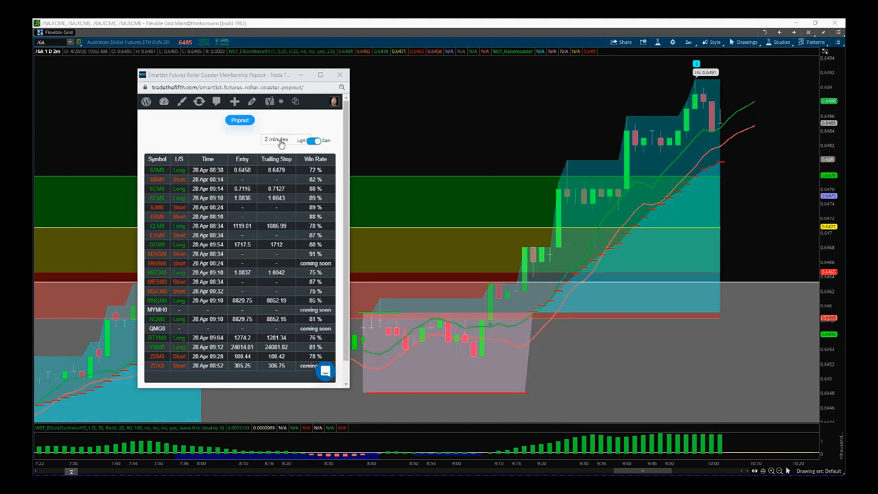
# Step: Keep the 2-minute timeframe, then try an extra smartlist popout on another timeframe and close it
pyautogui.click(276, 139)
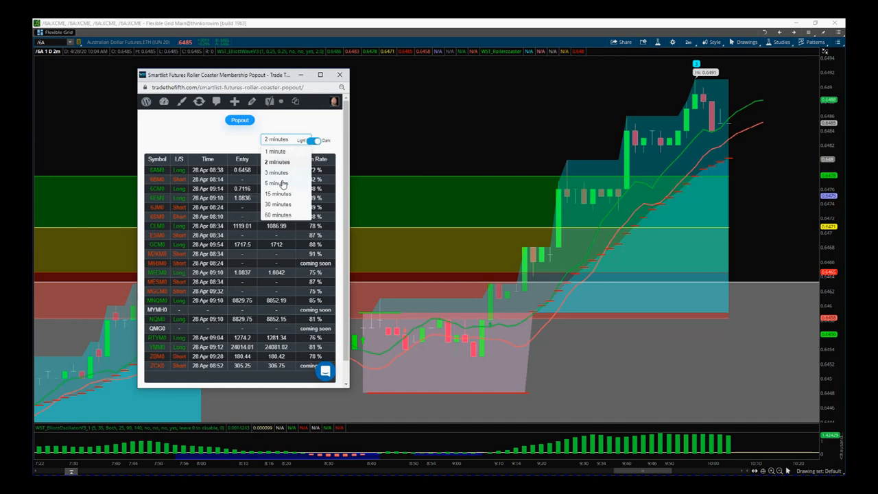
pyautogui.moveTo(287, 215)
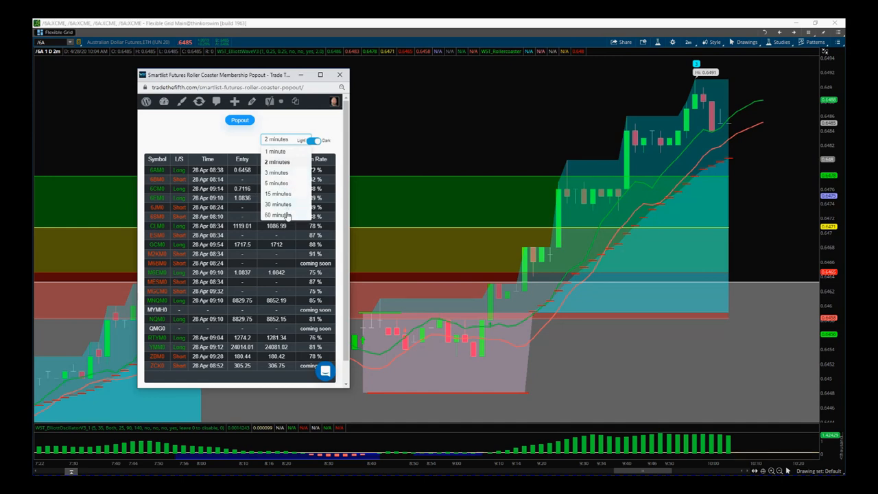
pyautogui.click(277, 162)
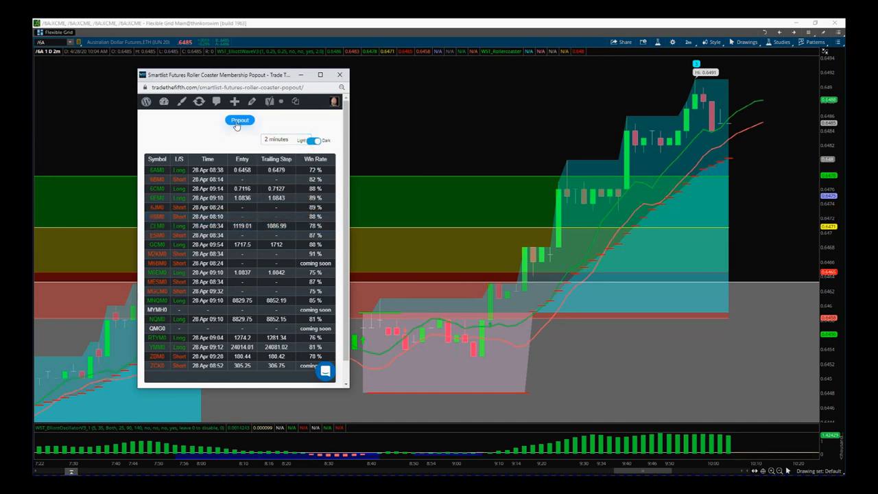
pyautogui.click(240, 121)
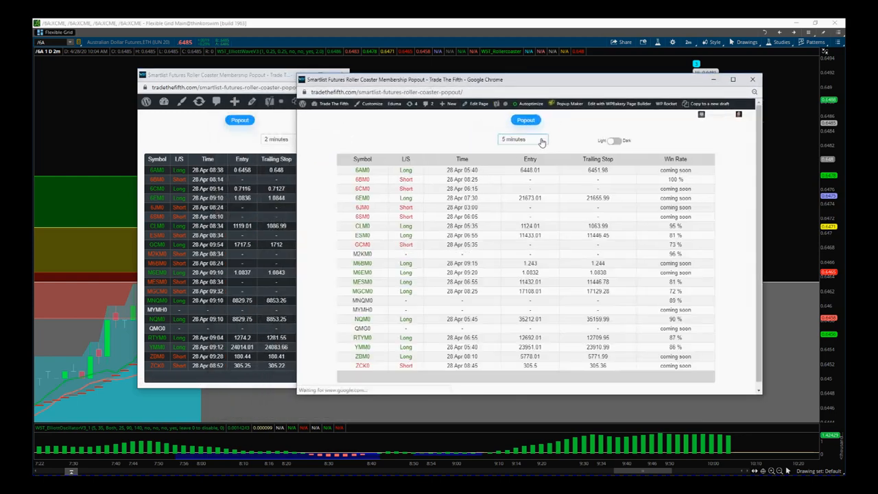
pyautogui.click(522, 139)
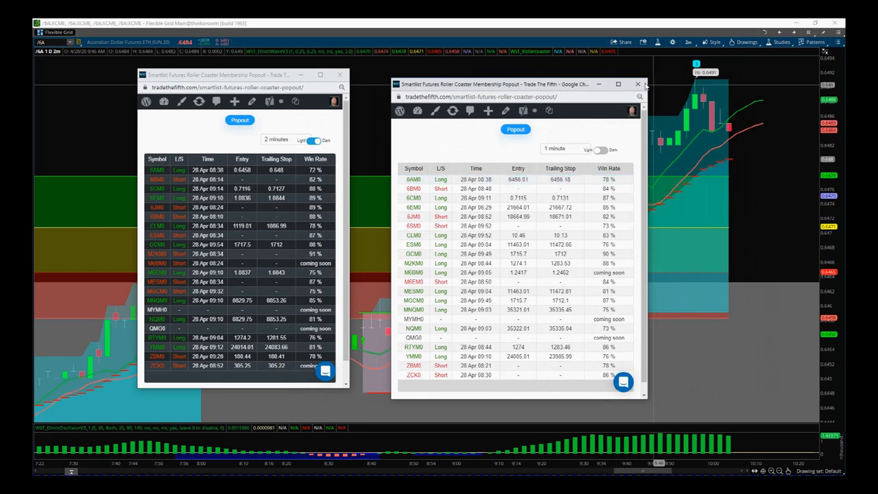
pyautogui.click(637, 84)
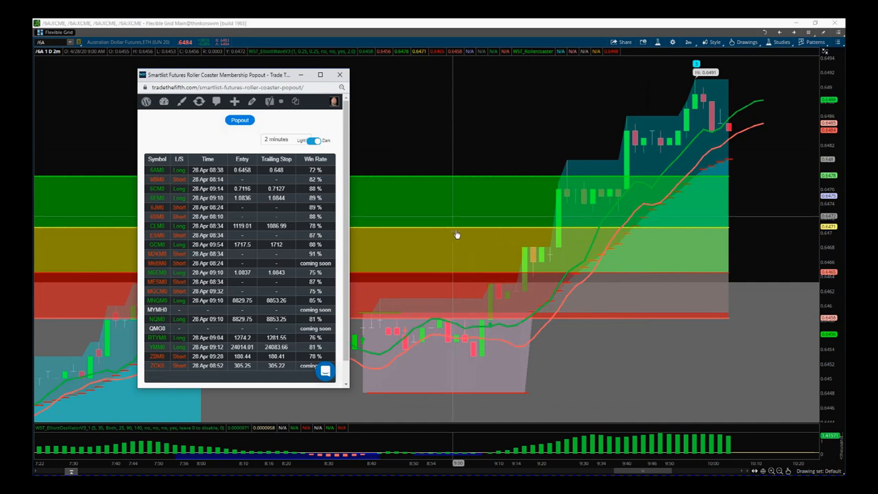
pyautogui.moveTo(454, 266)
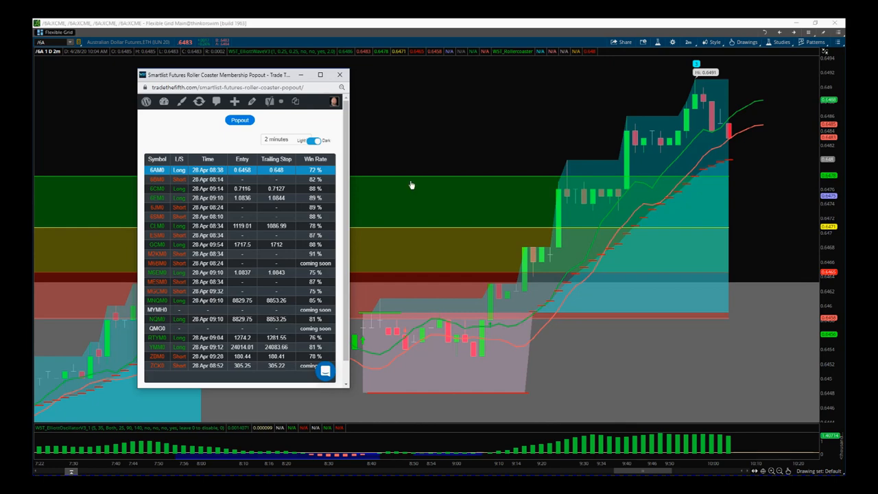
pyautogui.moveTo(740, 163)
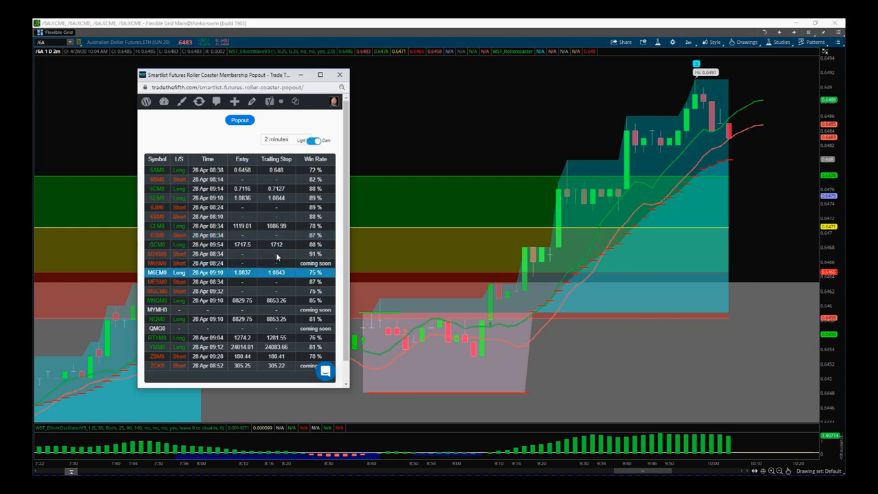
# Step: Switch the smartlist to 1-minute signals and restore the dark theme
pyautogui.click(278, 139)
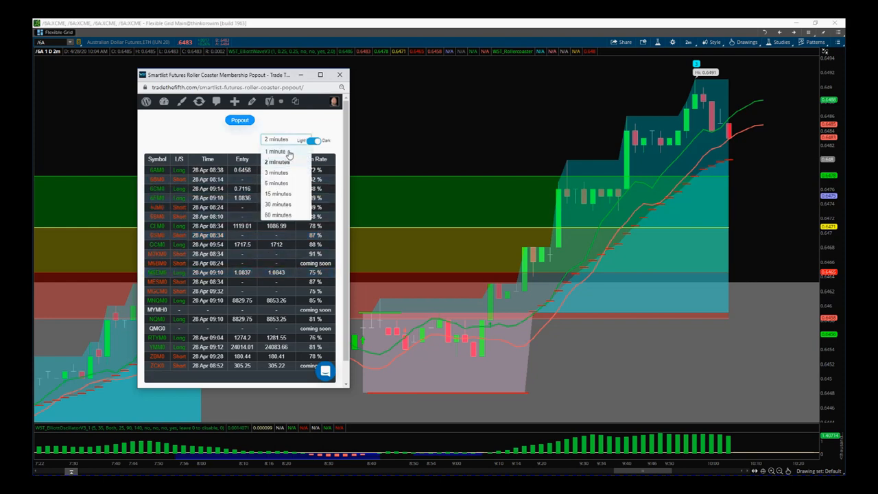
pyautogui.click(274, 150)
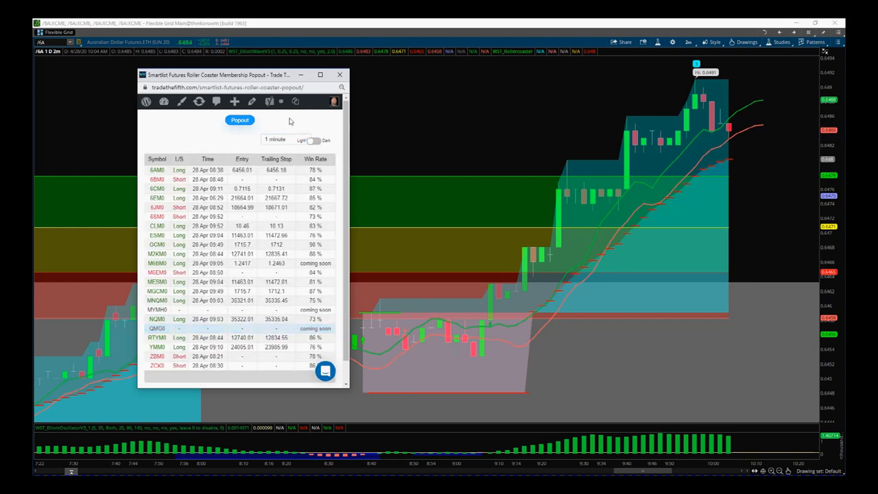
pyautogui.click(313, 140)
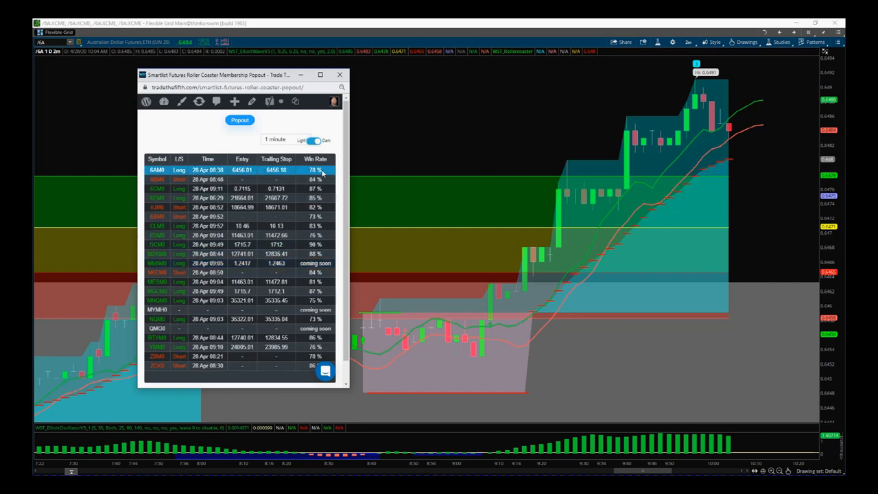
pyautogui.moveTo(173, 169)
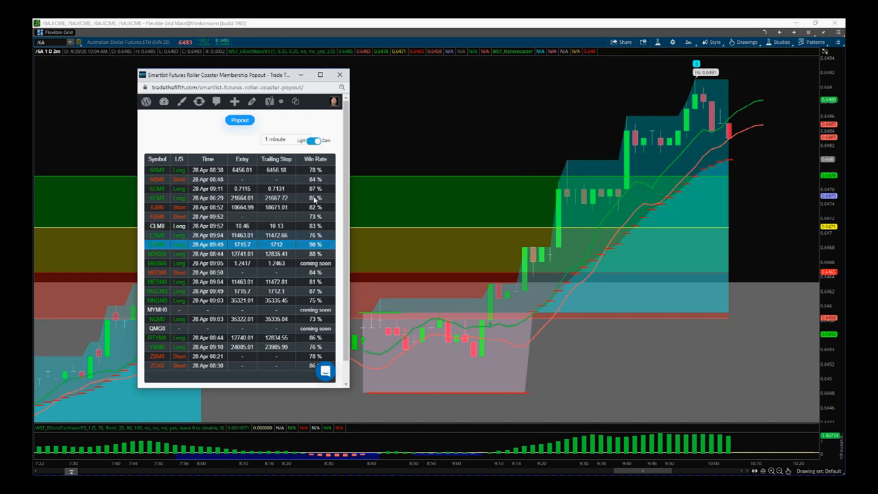
# Step: Check 3-minute signals, then return the smartlist to 2 minutes in the dark theme
pyautogui.click(275, 139)
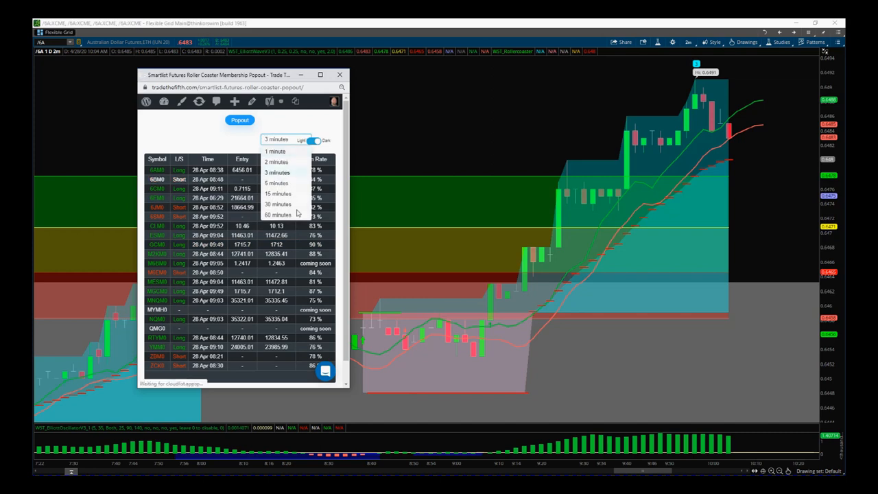
pyautogui.click(277, 172)
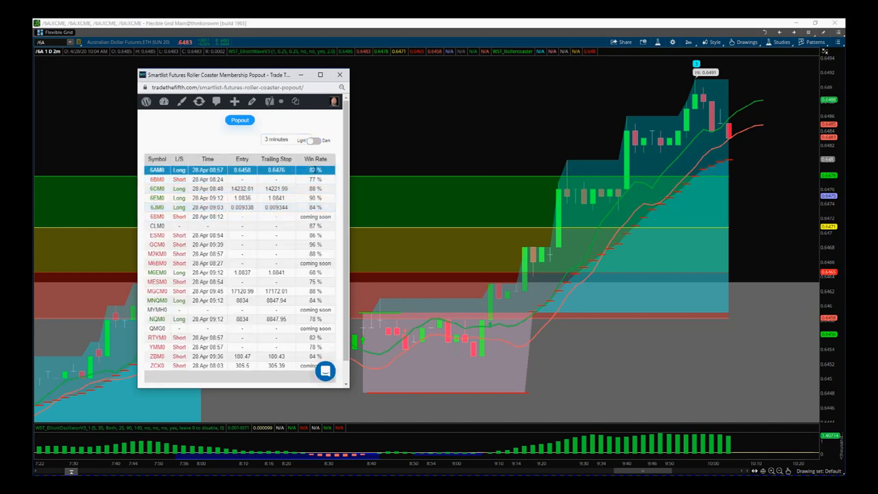
pyautogui.click(277, 139)
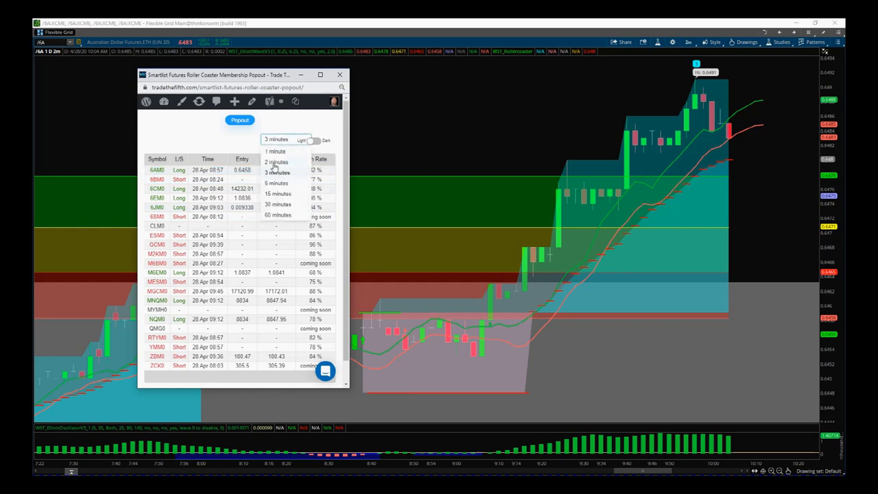
pyautogui.click(275, 162)
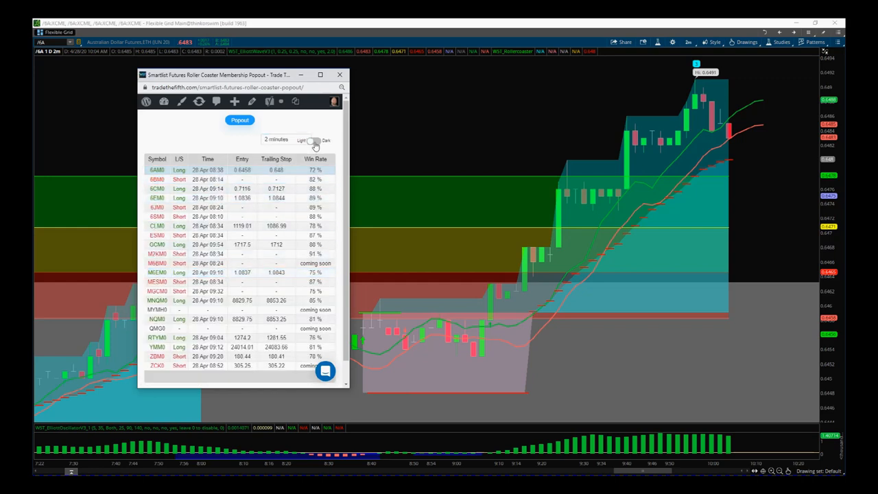
pyautogui.click(311, 140)
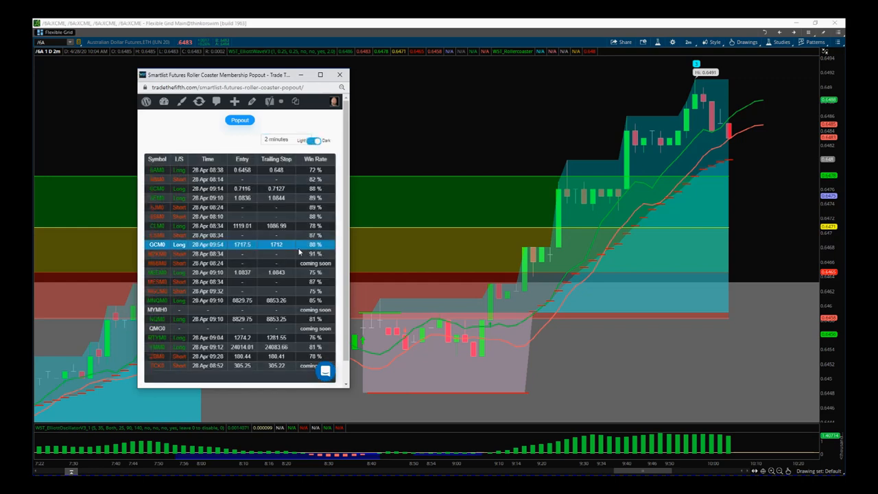